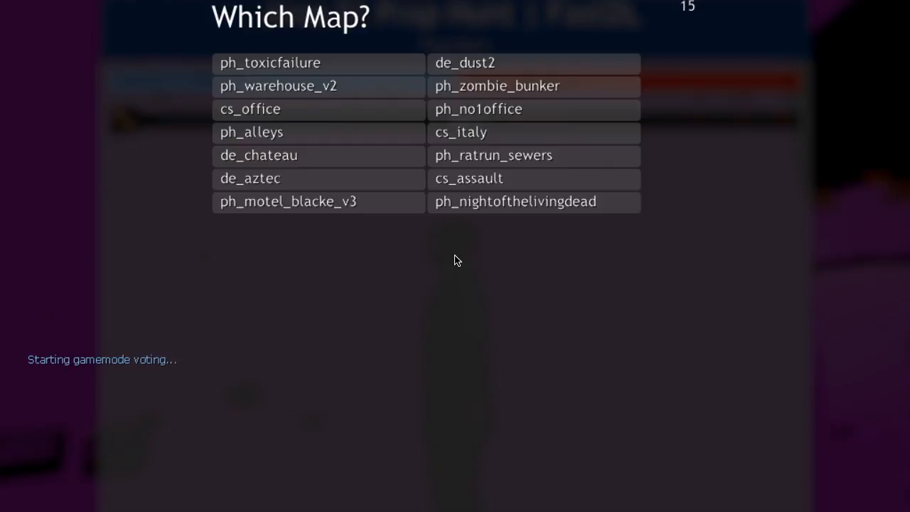
mouse_move(458, 193)
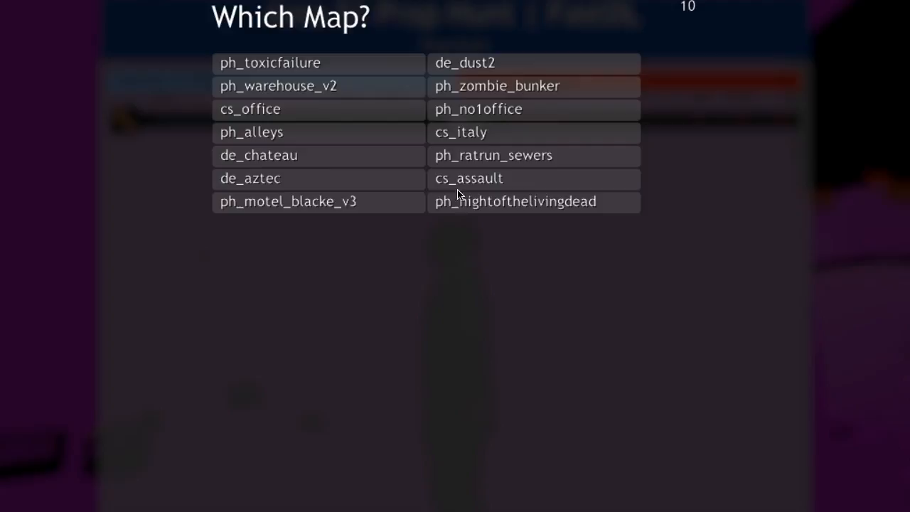
Step: Vote for ph_nightofthelivingdead in the Which Map? screen until the countdown ends
click(514, 202)
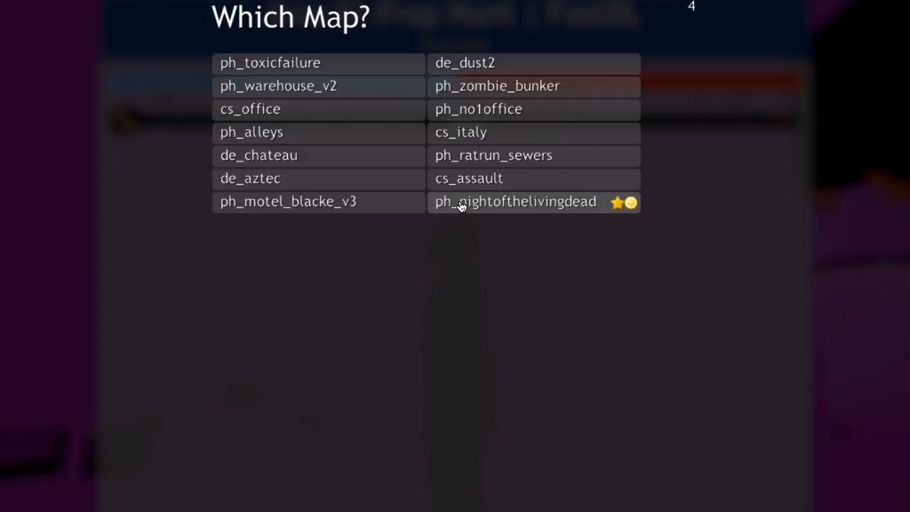
click(514, 202)
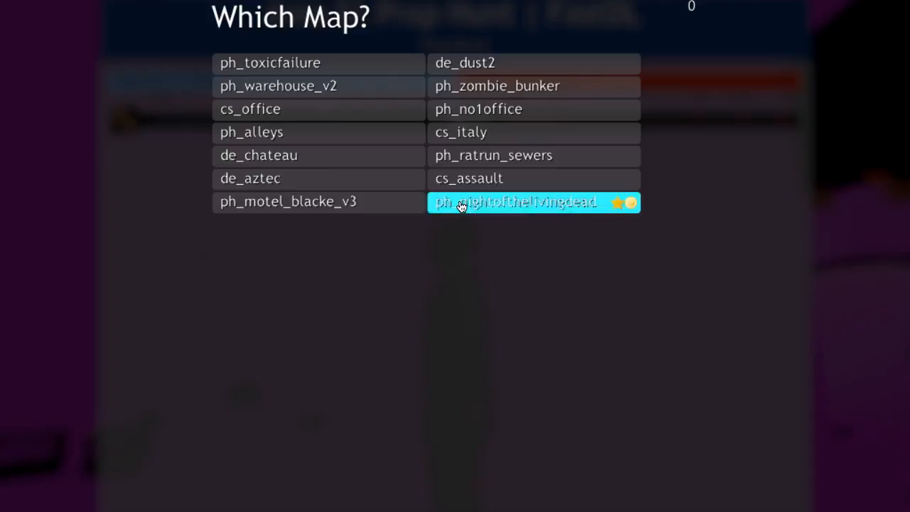
Step: Wait on the loading screen while ph_nightofthelivingdead's files download
click(531, 202)
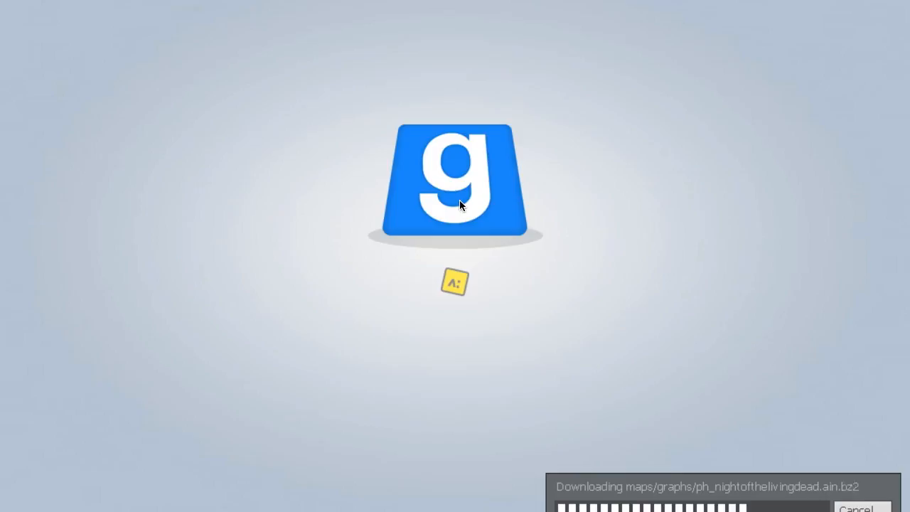